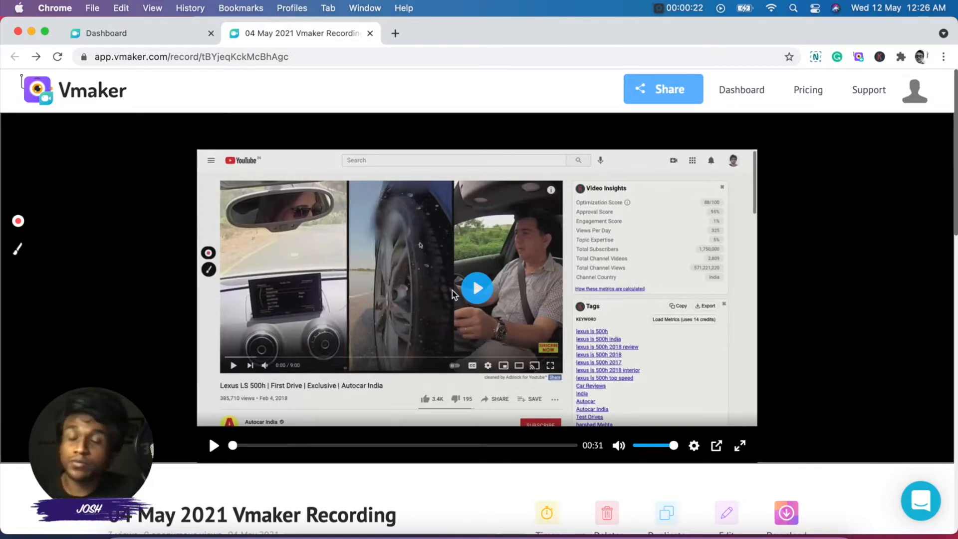
{"action": "mouse_move", "coordinate": [532, 293]}
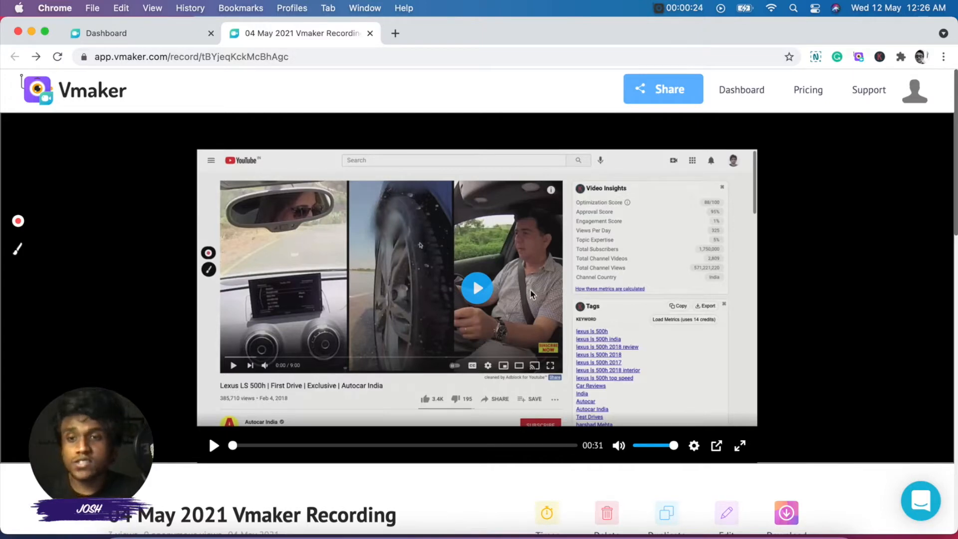
Open the 04 May 2021 recording in the editor and expand the flip and rotate options.
{"action": "scroll", "scroll_direction": "down", "scroll_amount": 3}
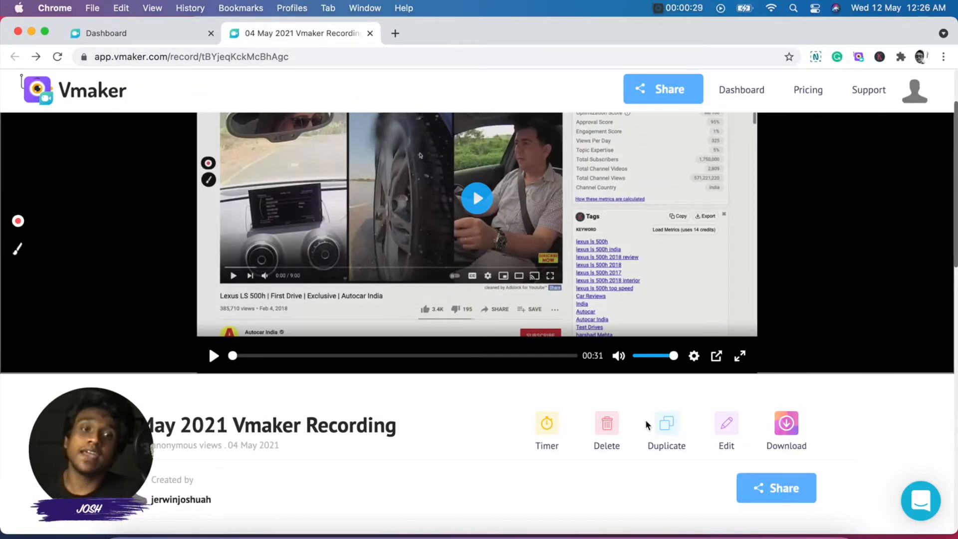
{"action": "mouse_move", "coordinate": [725, 425]}
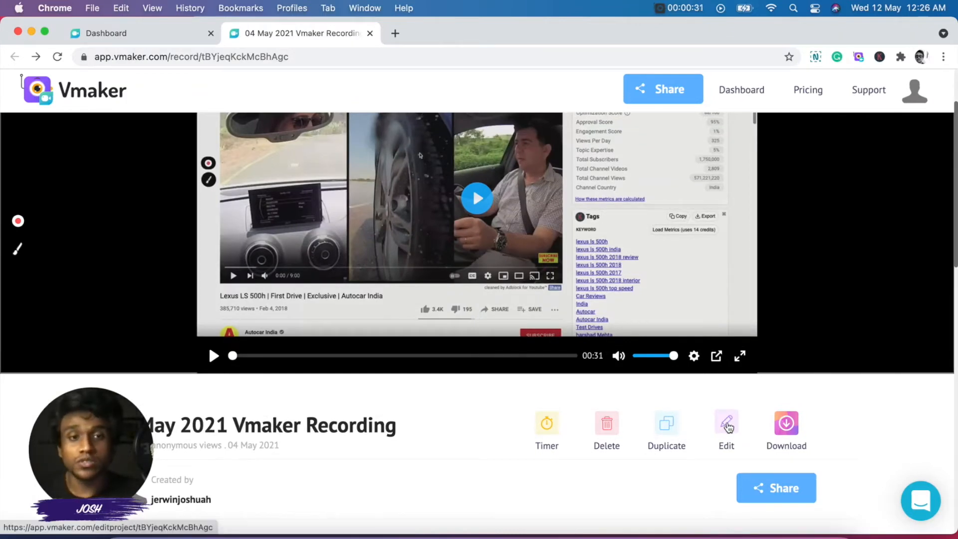
{"action": "left_click", "coordinate": [725, 423]}
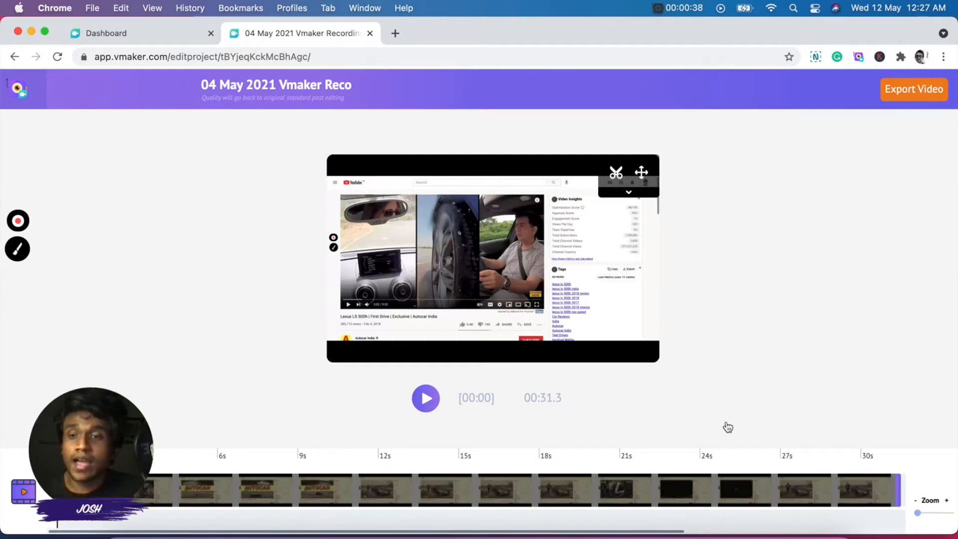
{"action": "left_click", "coordinate": [615, 172]}
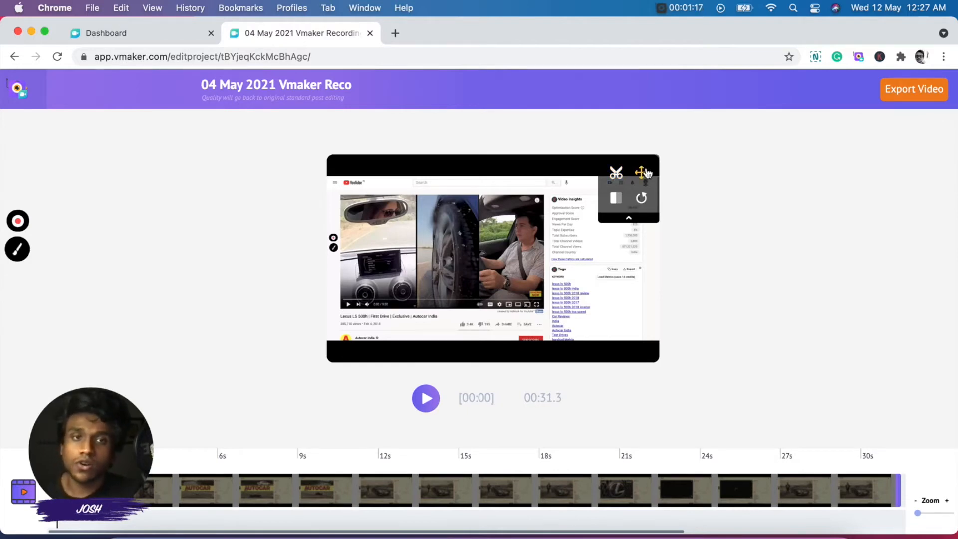
{"action": "mouse_move", "coordinate": [641, 201]}
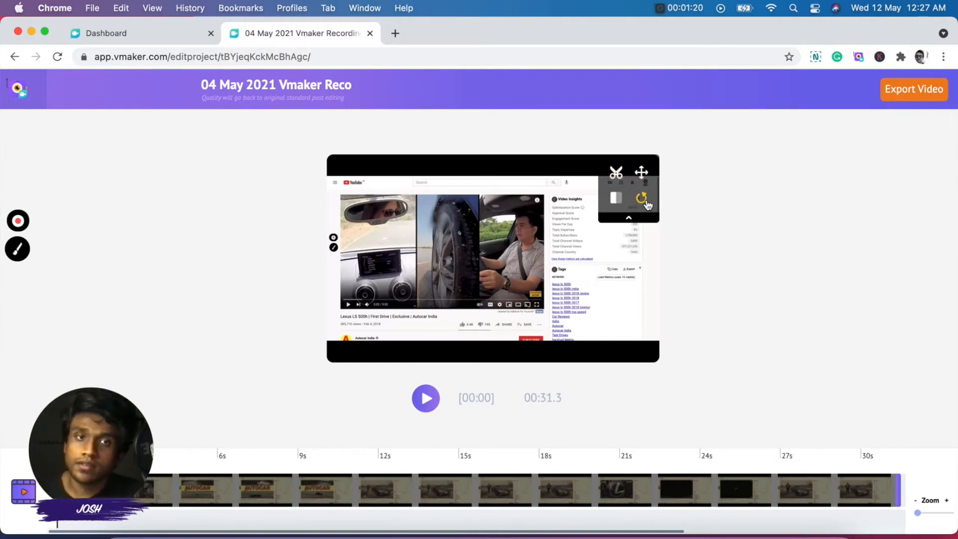
{"action": "mouse_move", "coordinate": [642, 197]}
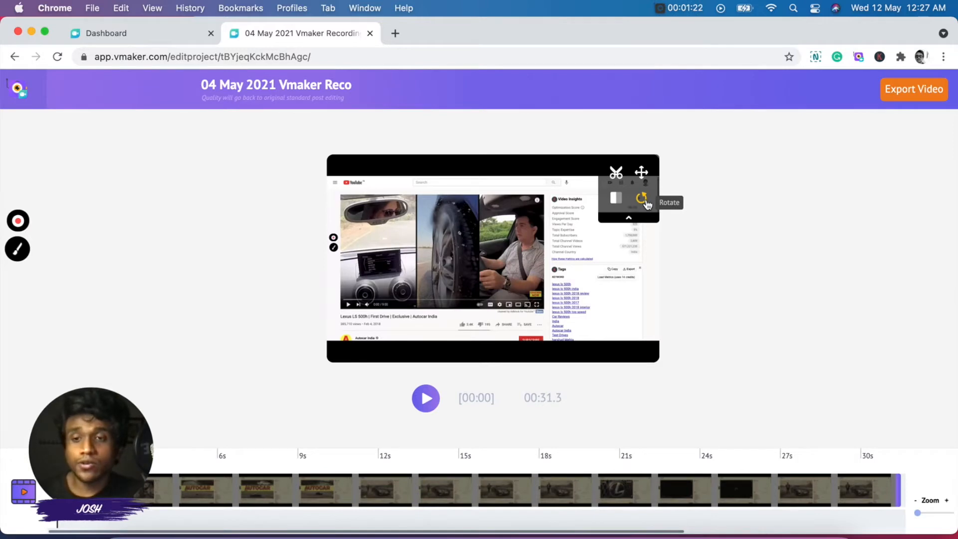
{"action": "mouse_move", "coordinate": [616, 173]}
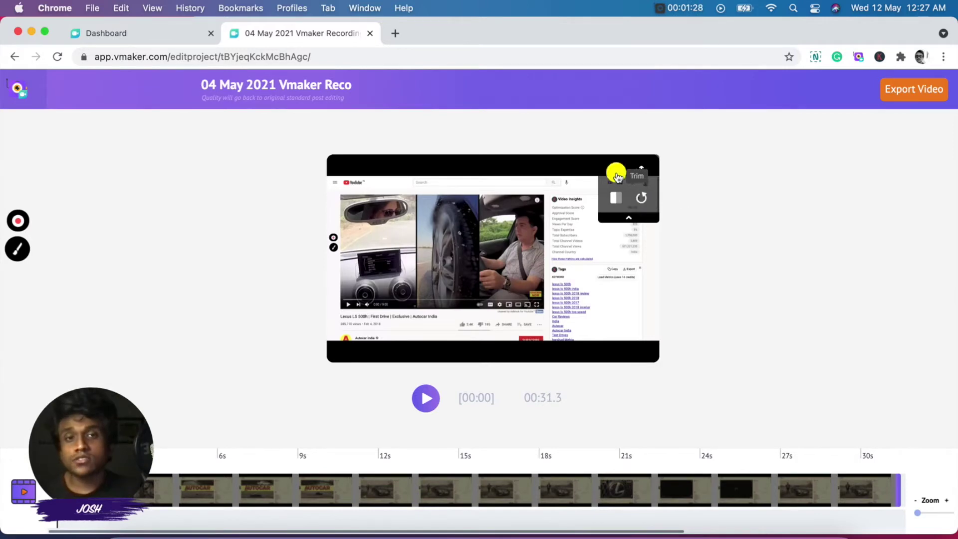
Trim the start of the clip so its length drops from 00:31.3 to 00:30.3.
{"action": "left_click", "coordinate": [636, 175]}
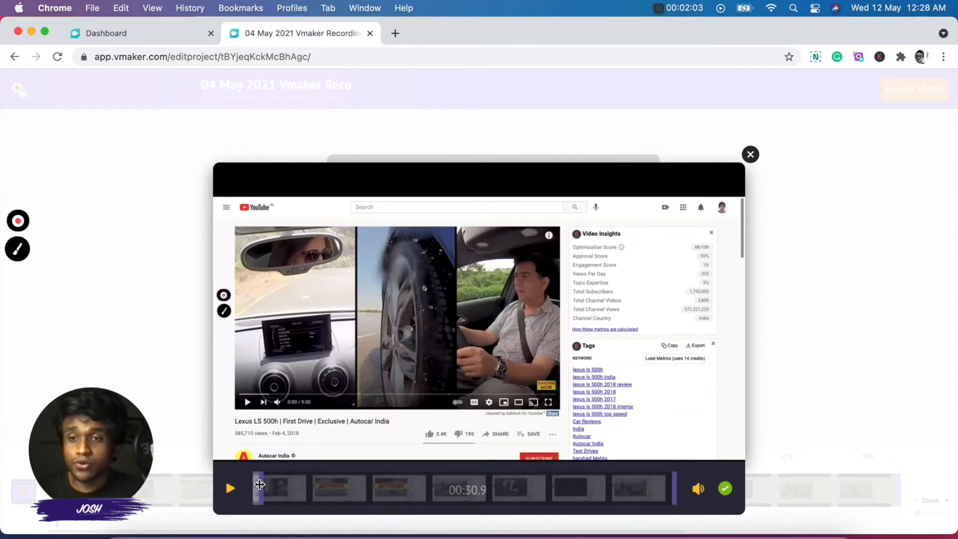
{"action": "mouse_move", "coordinate": [572, 473]}
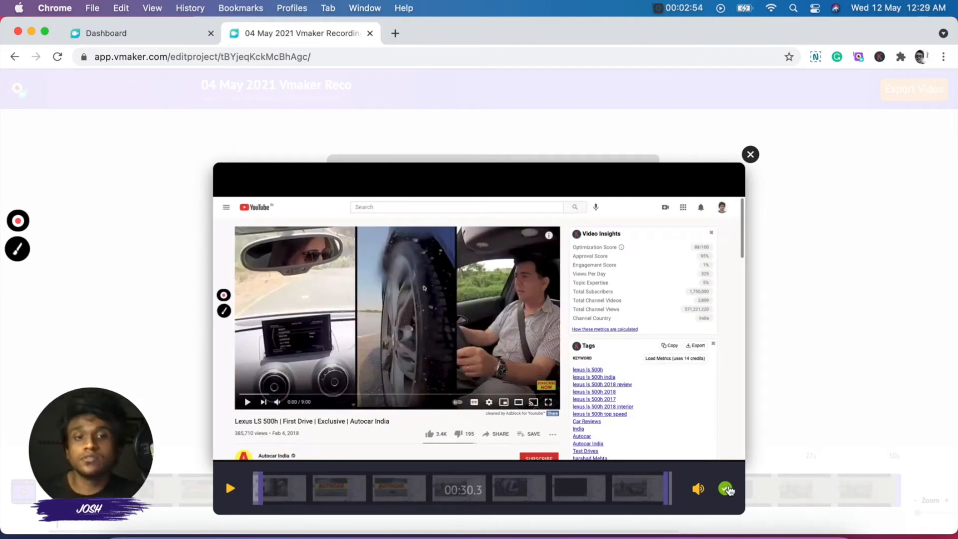
{"action": "left_click", "coordinate": [749, 154]}
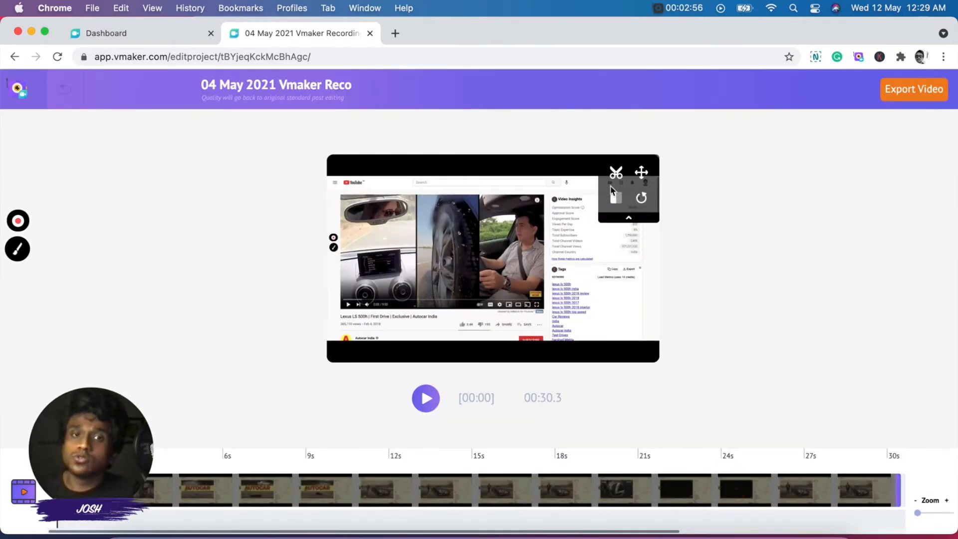
{"action": "mouse_move", "coordinate": [640, 172]}
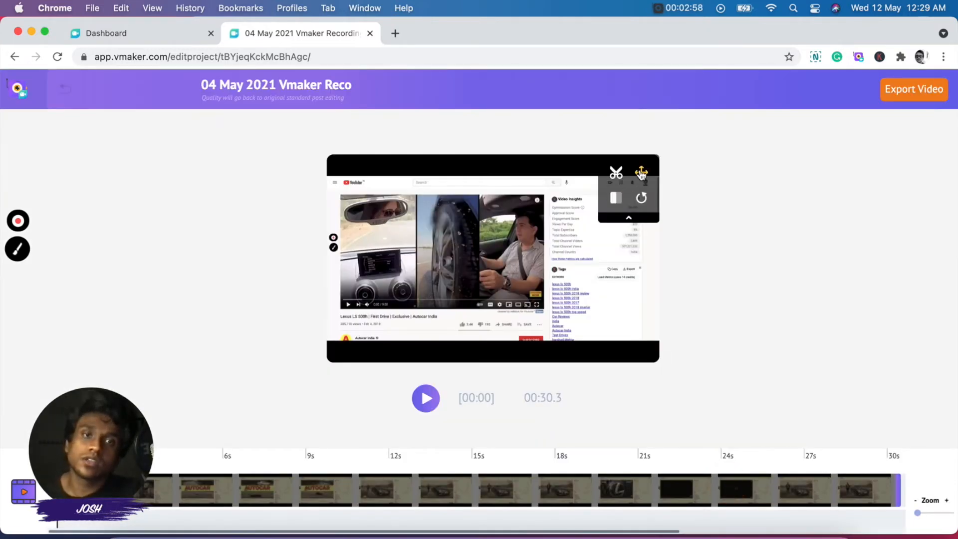
Crop the frame to remove the black bands above and below the screen capture.
{"action": "left_click", "coordinate": [640, 172]}
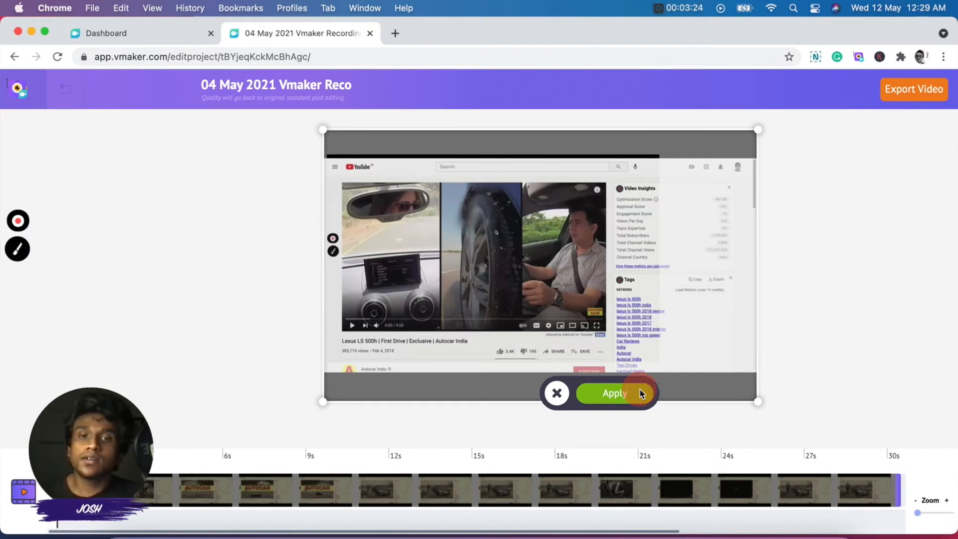
{"action": "left_click", "coordinate": [614, 393]}
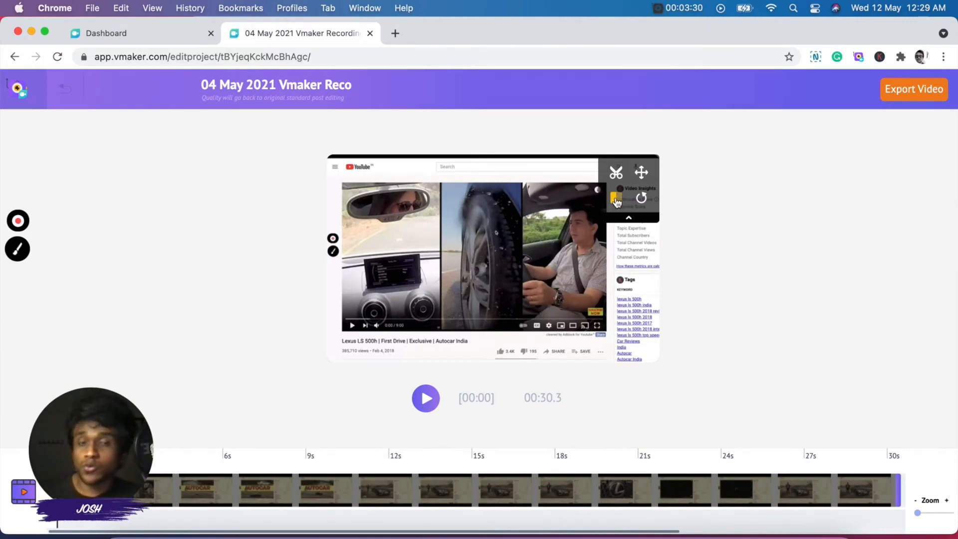
Flip the video horizontally, rotate it, and export the edited recording.
{"action": "left_click", "coordinate": [640, 197]}
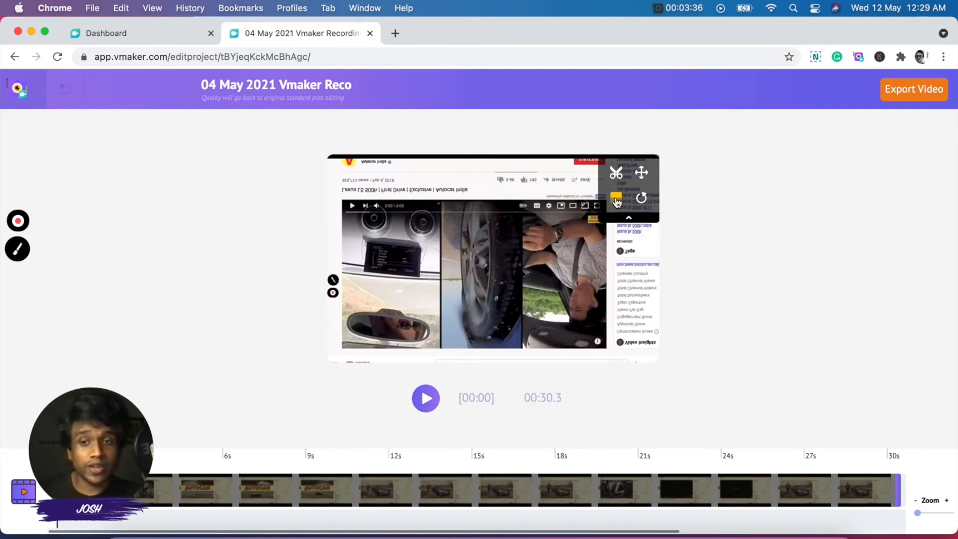
{"action": "left_click", "coordinate": [640, 198]}
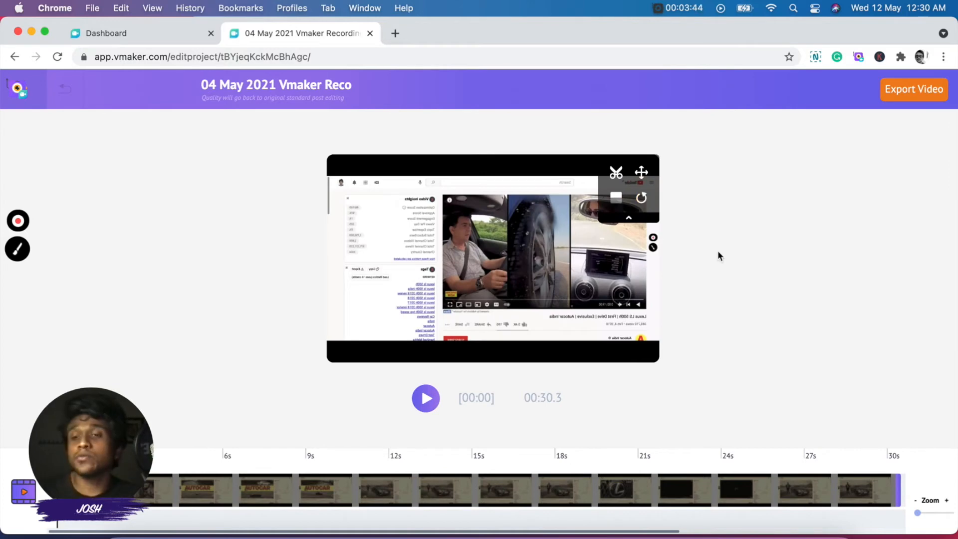
{"action": "mouse_move", "coordinate": [883, 148]}
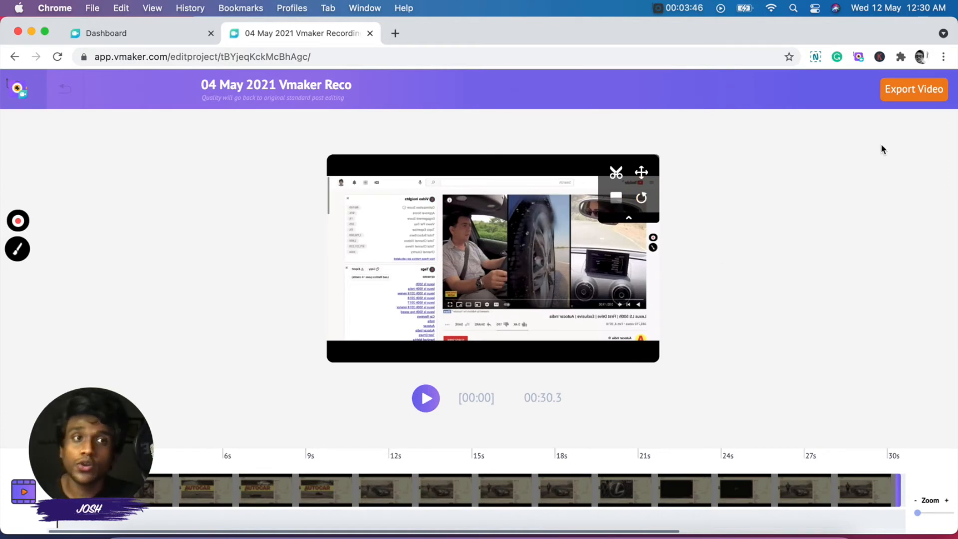
{"action": "mouse_move", "coordinate": [907, 102]}
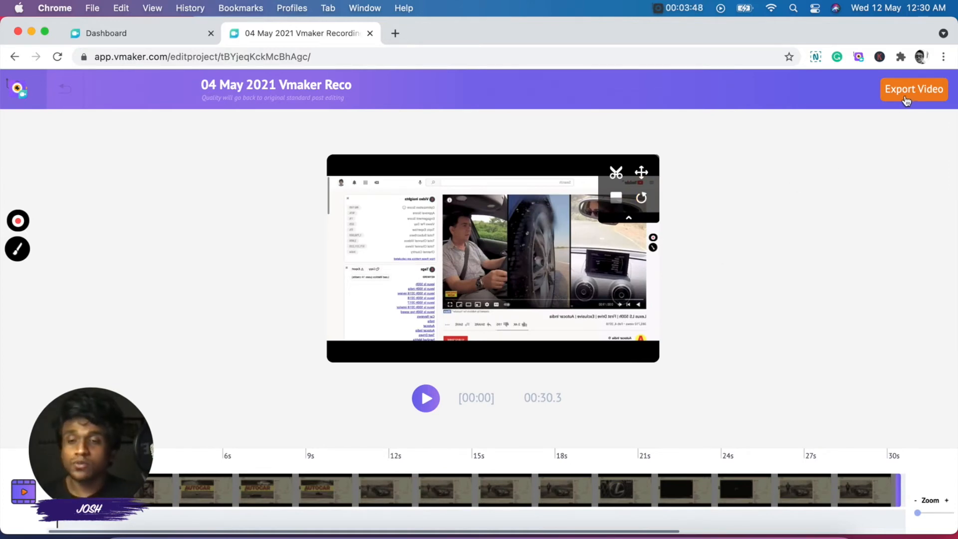
{"action": "left_click", "coordinate": [913, 89]}
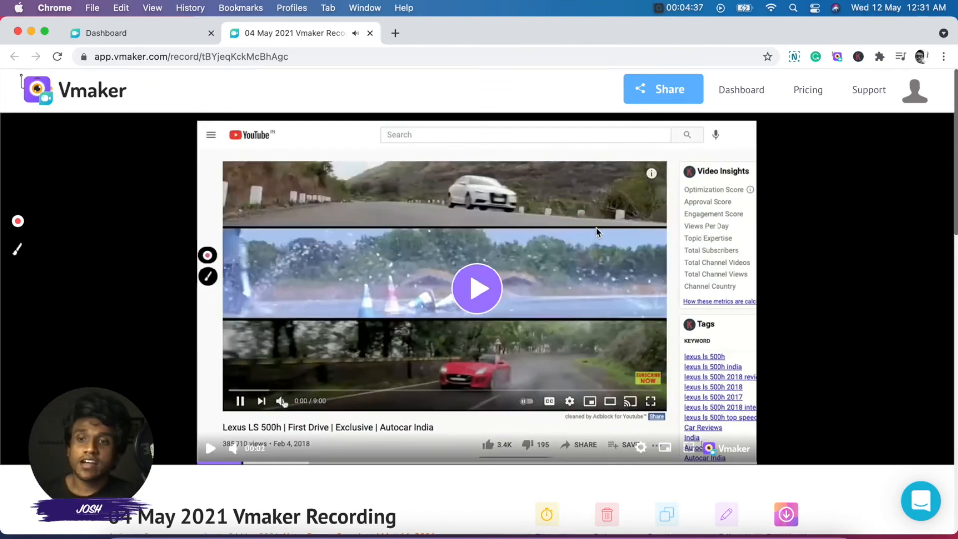
{"action": "scroll", "scroll_direction": "down", "scroll_amount": 3}
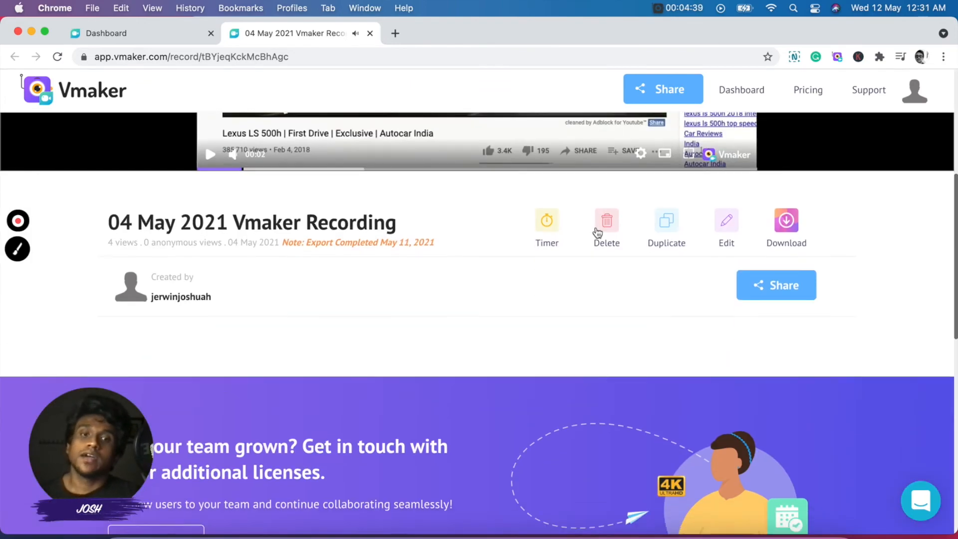
{"action": "scroll", "scroll_direction": "up", "scroll_amount": 3}
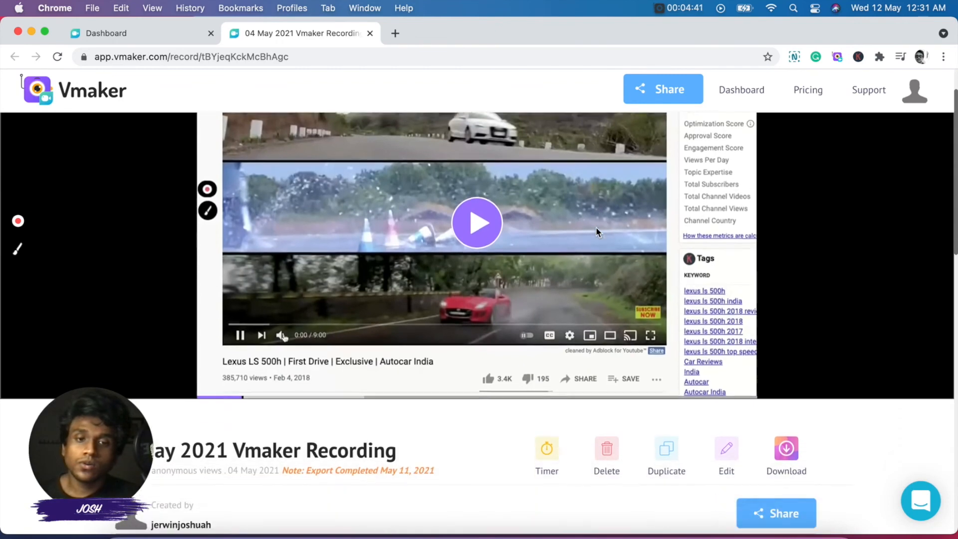
{"action": "scroll", "scroll_direction": "down", "scroll_amount": 3}
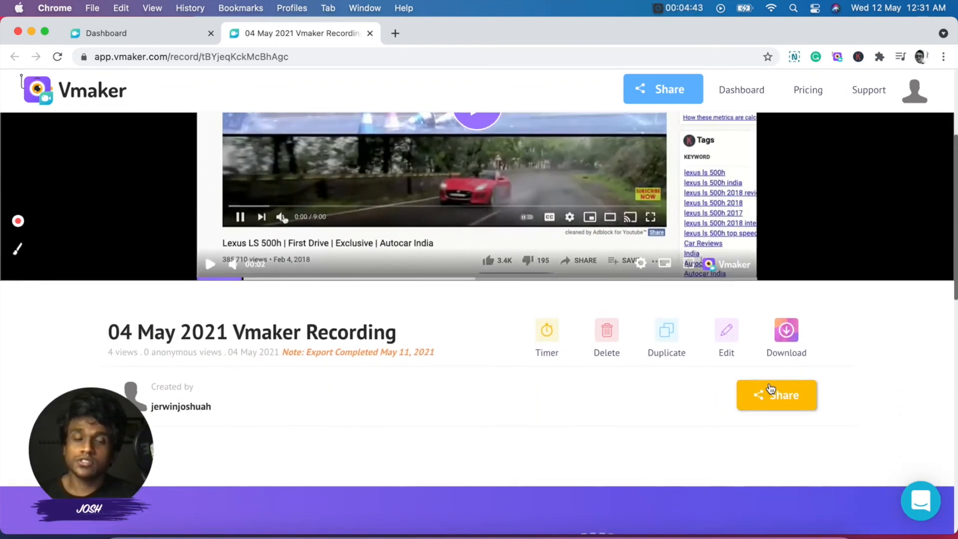
{"action": "left_click", "coordinate": [776, 396]}
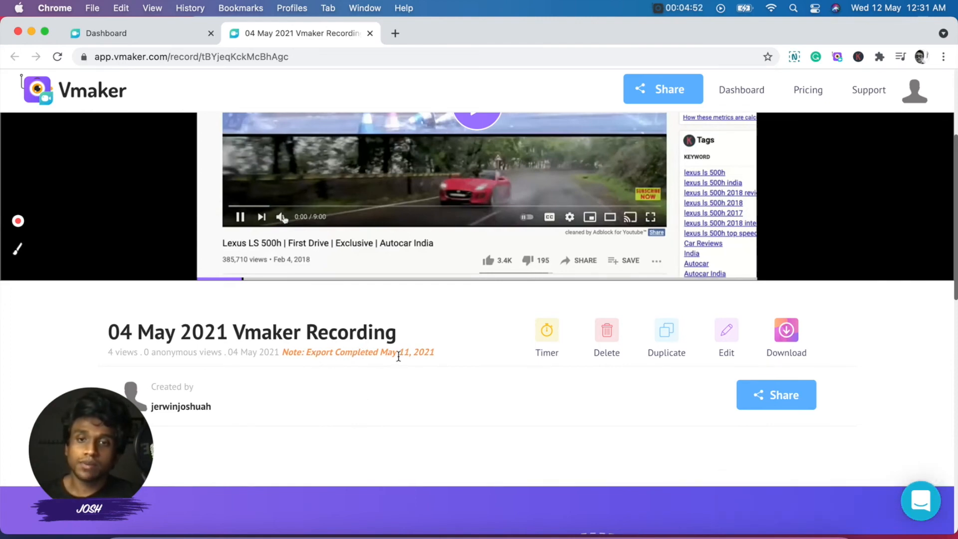
{"action": "mouse_move", "coordinate": [425, 364]}
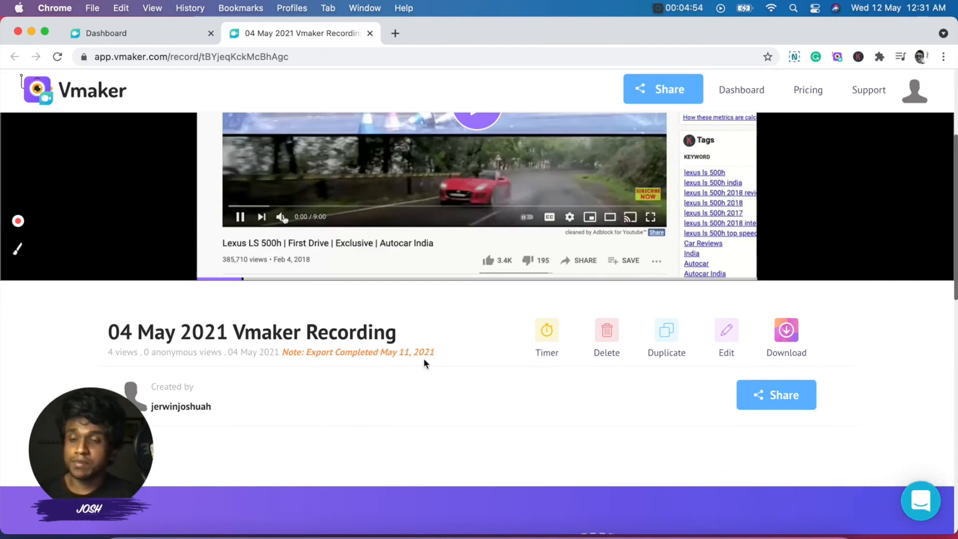
{"action": "scroll", "scroll_direction": "down", "scroll_amount": 3}
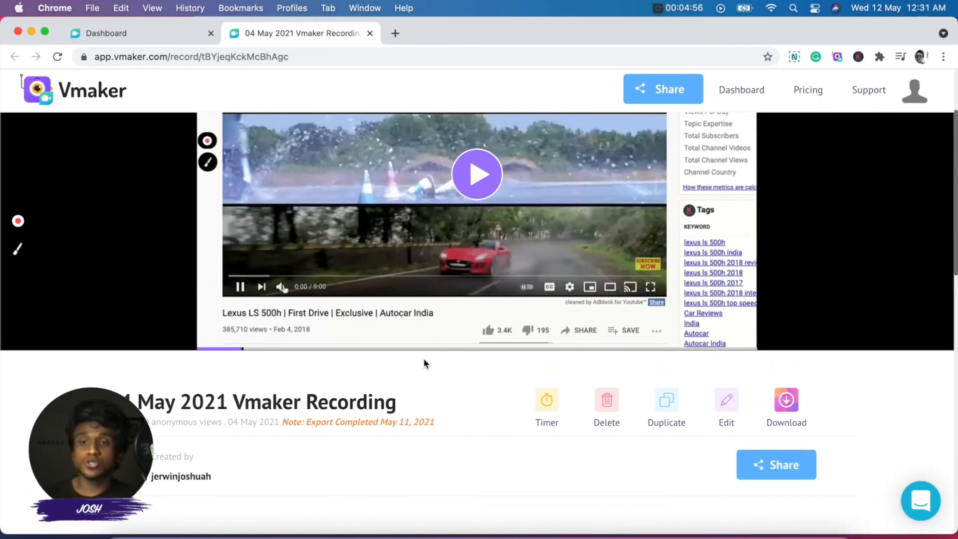